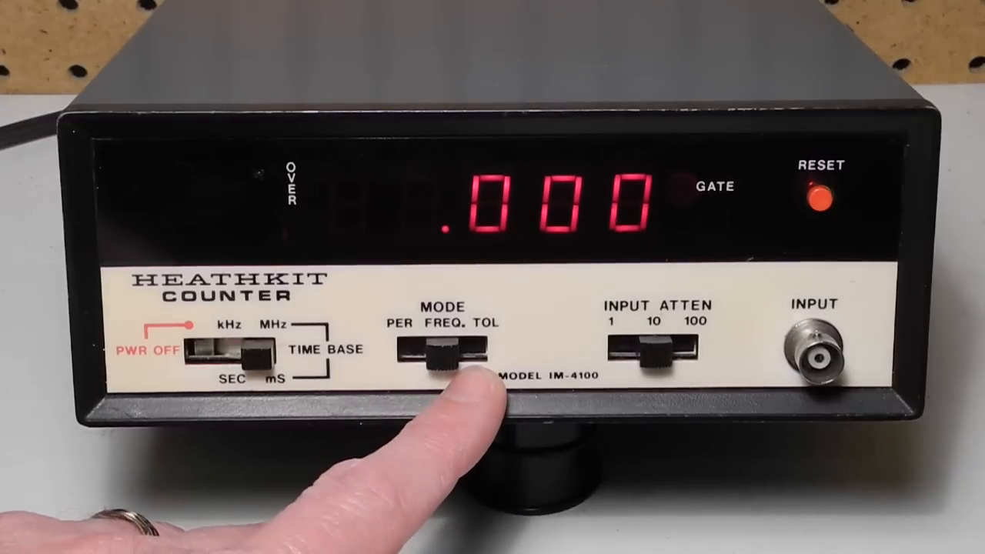
{"action": "mouse_move", "coordinate": [654, 393]}
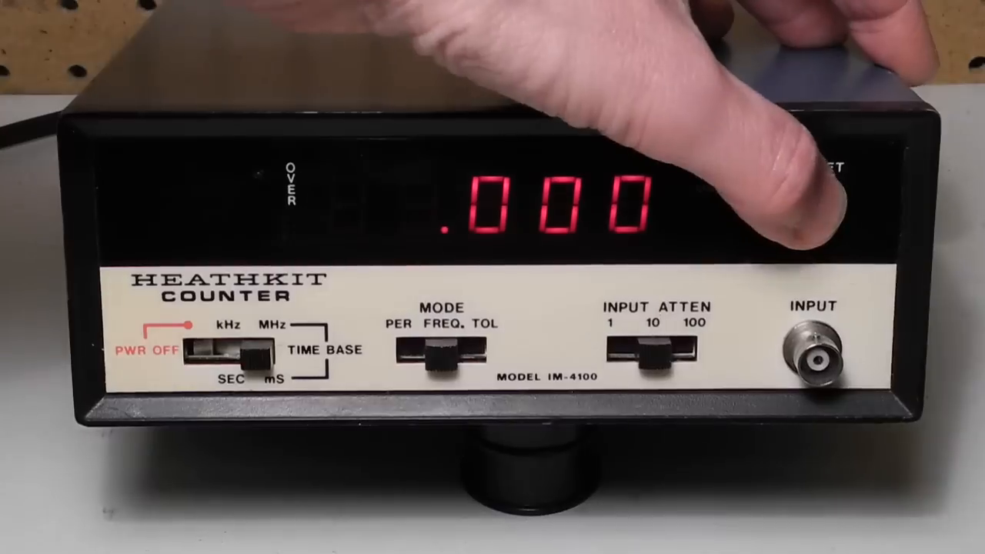
{"action": "left_click", "coordinate": [823, 199]}
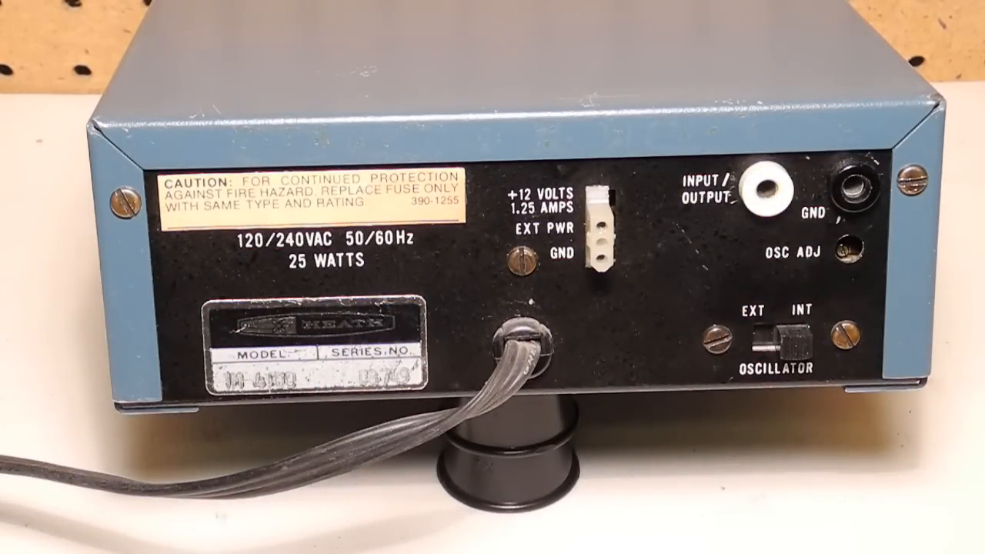
{"action": "left_click", "coordinate": [796, 343]}
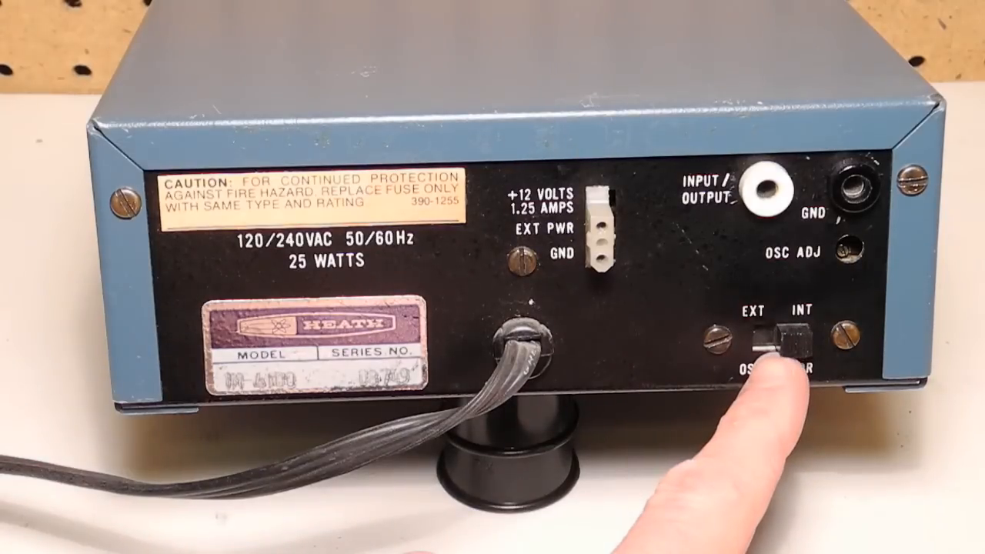